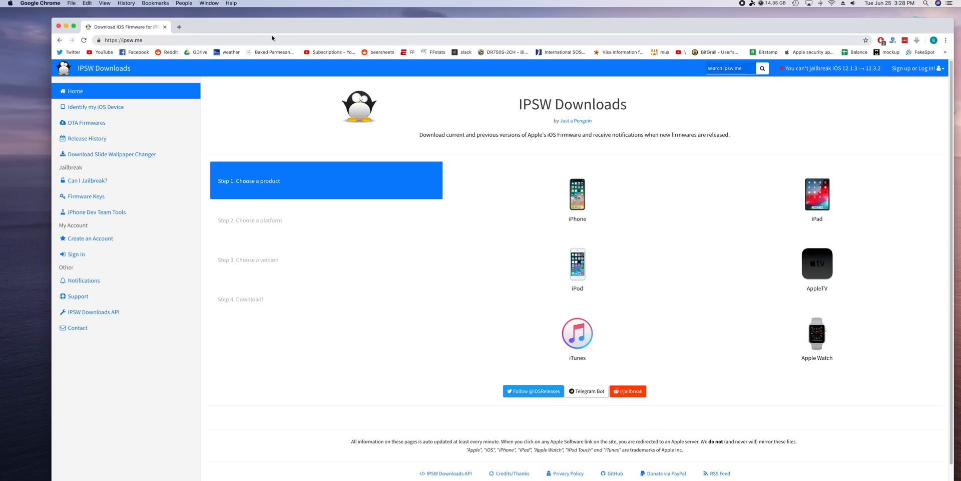
pyautogui.moveTo(577, 191)
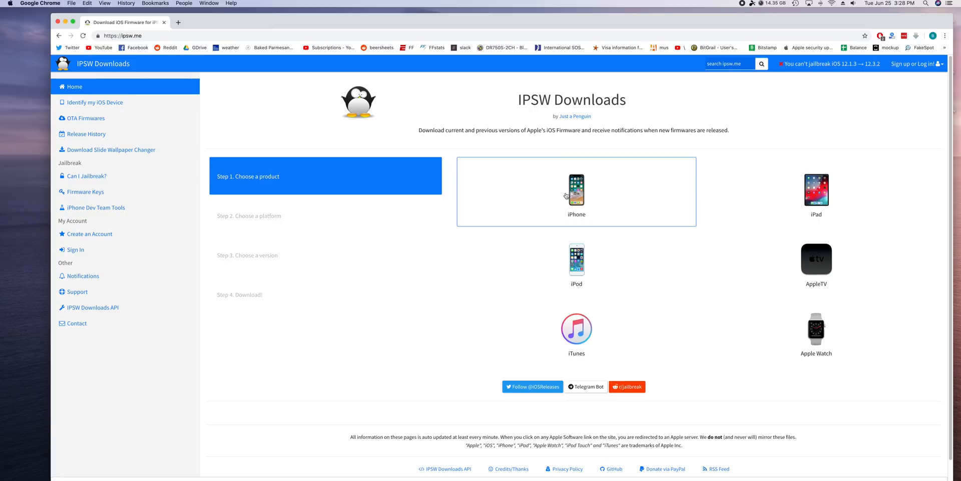
# - Choose iPhone, then iPhone 6s, then the signed iOS 12.3.1 (16F203) firmware on ipsw.me
pyautogui.click(576, 191)
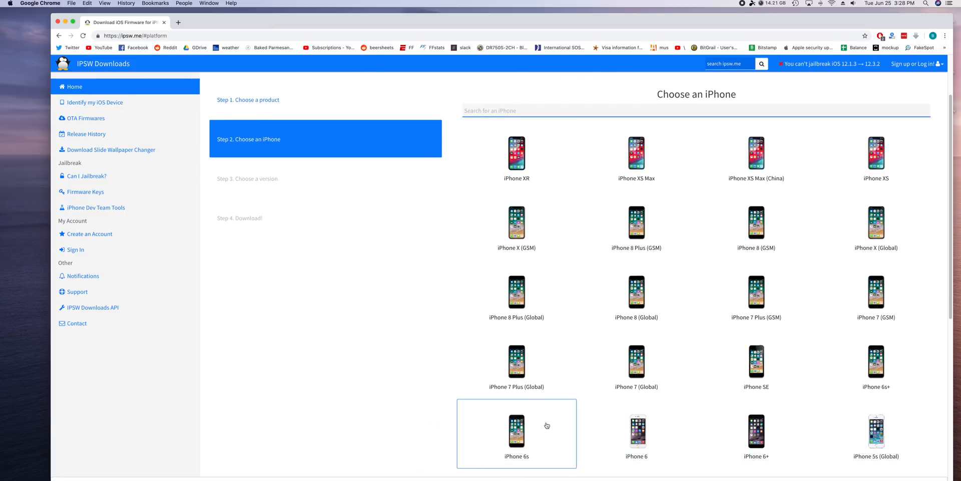
pyautogui.click(517, 429)
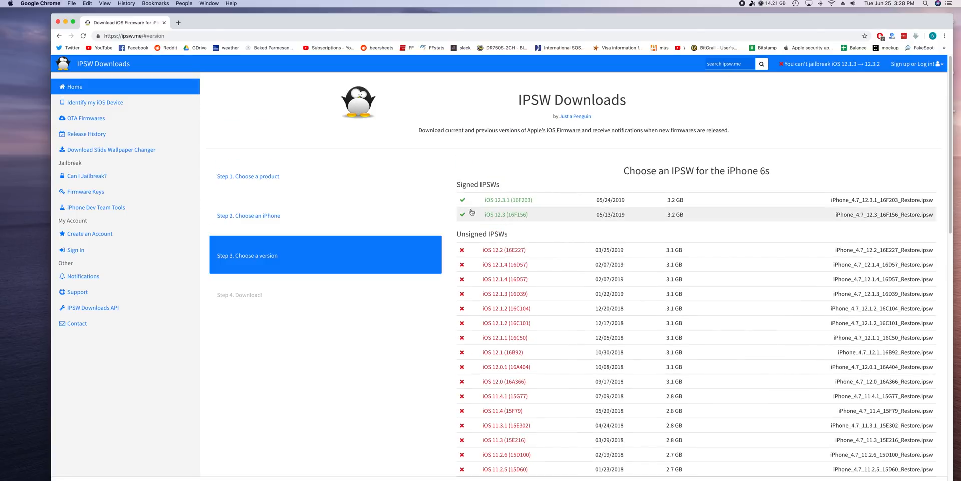
pyautogui.click(504, 199)
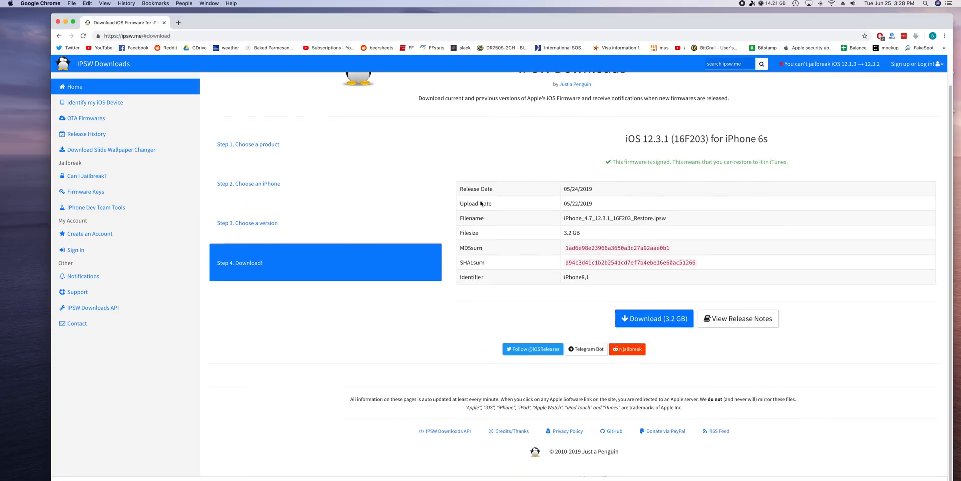
pyautogui.scroll(-3)
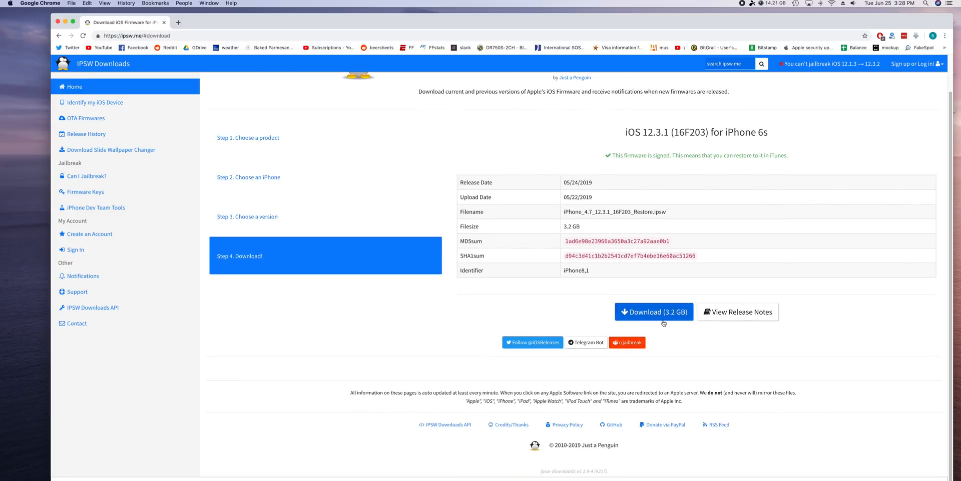
pyautogui.moveTo(655, 317)
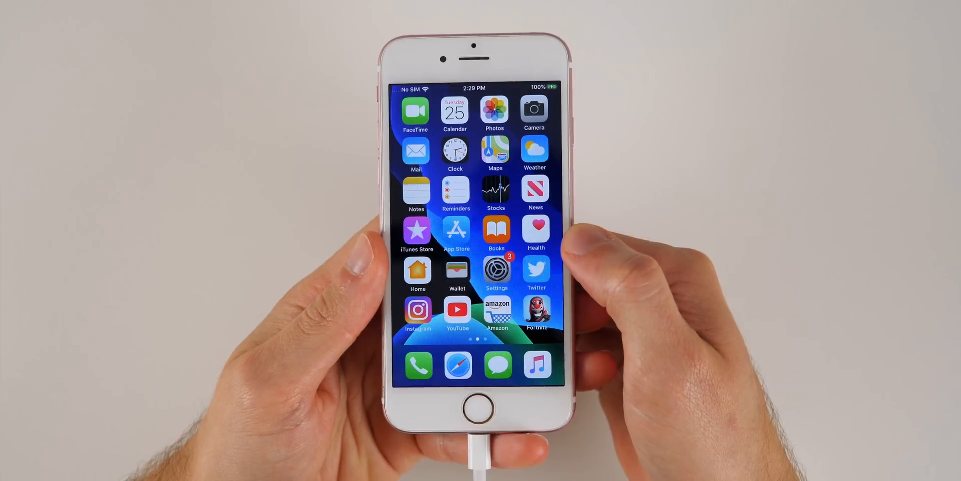
# - In Settings under the Apple ID account, confirm Find My iPhone is switched off
pyautogui.click(497, 270)
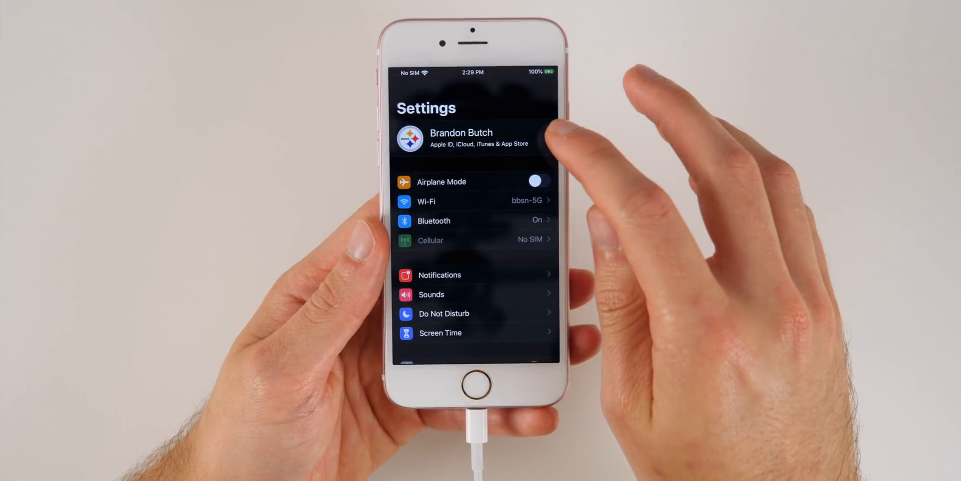
pyautogui.click(466, 138)
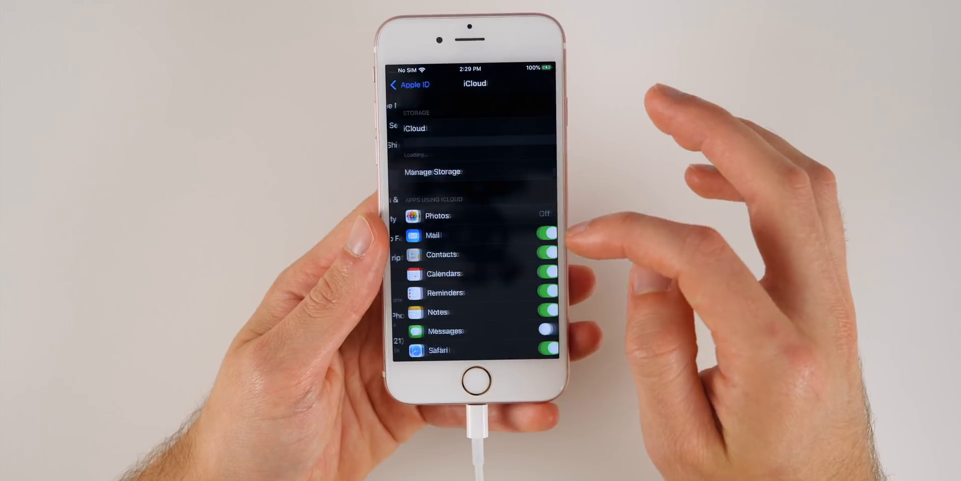
pyautogui.scroll(-3)
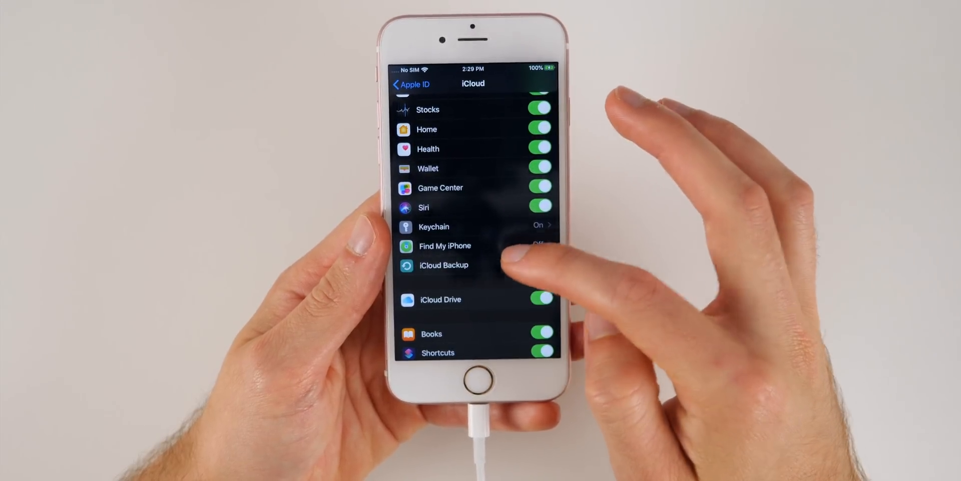
pyautogui.click(444, 264)
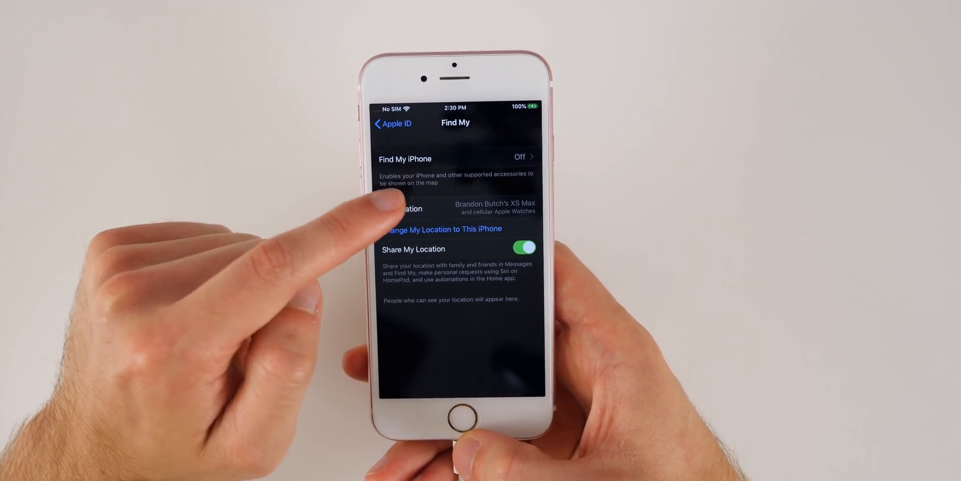
pyautogui.click(392, 122)
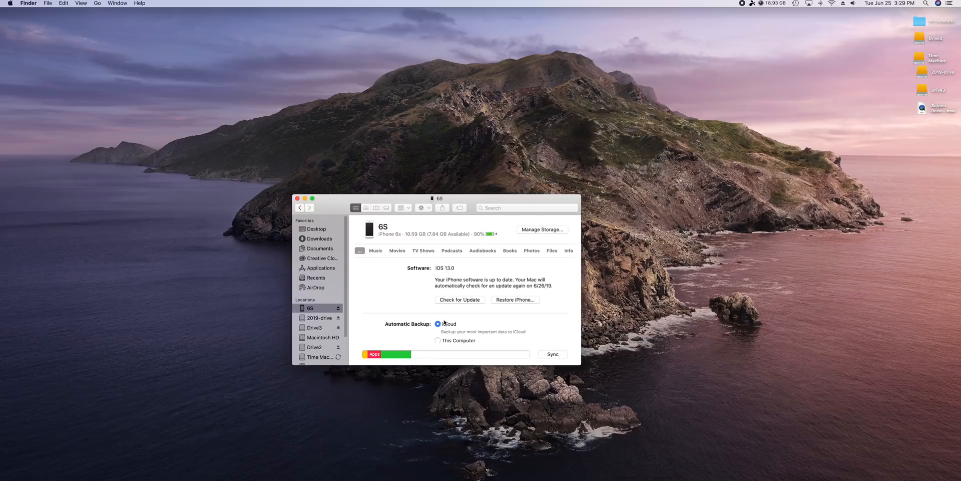
# - From the iPhone's Finder page, start Restore iPhone with a chosen firmware file
pyautogui.click(438, 340)
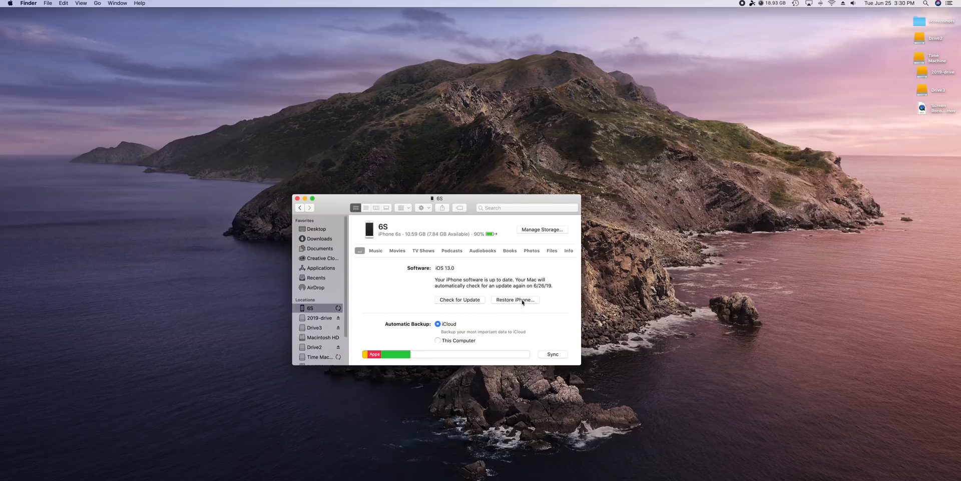
pyautogui.click(515, 299)
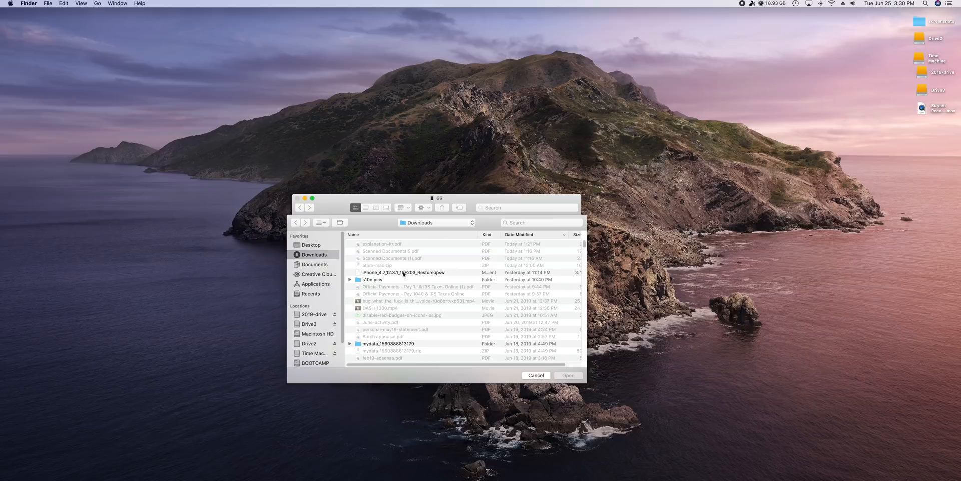
# - Restore the iPhone 6s from iPhone_4.7_12.3.1_16F203_Restore.ipsw, confirming the erase
pyautogui.click(405, 271)
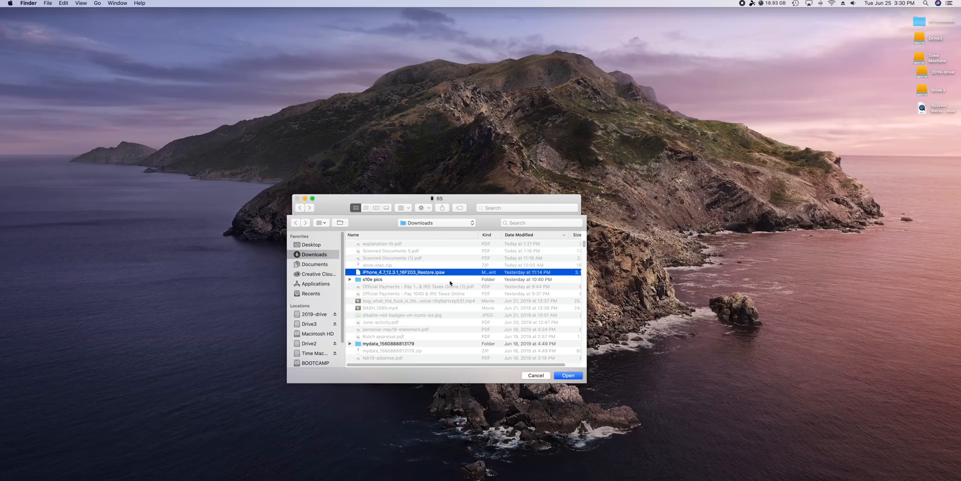
pyautogui.click(567, 374)
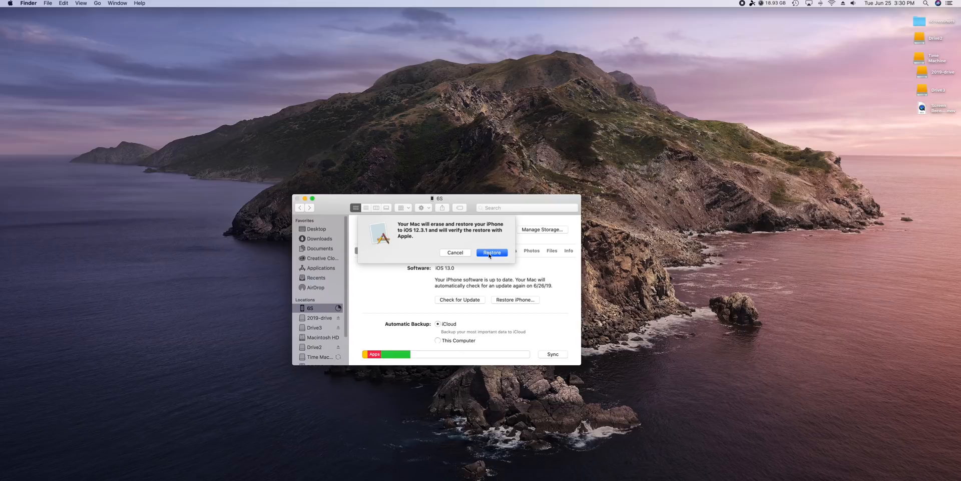
pyautogui.click(491, 252)
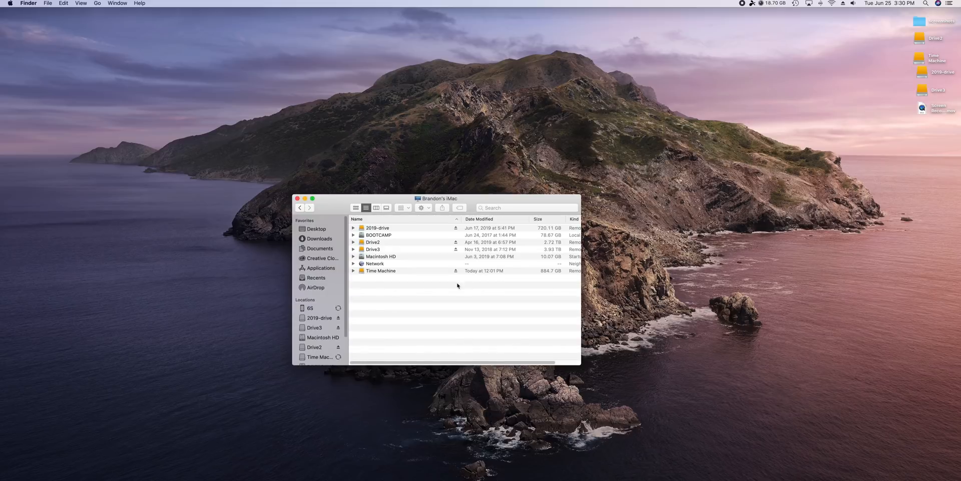
# - Go to the MobileSync Backup folder and open the latest backup's Info.plist in Atom
pyautogui.click(311, 308)
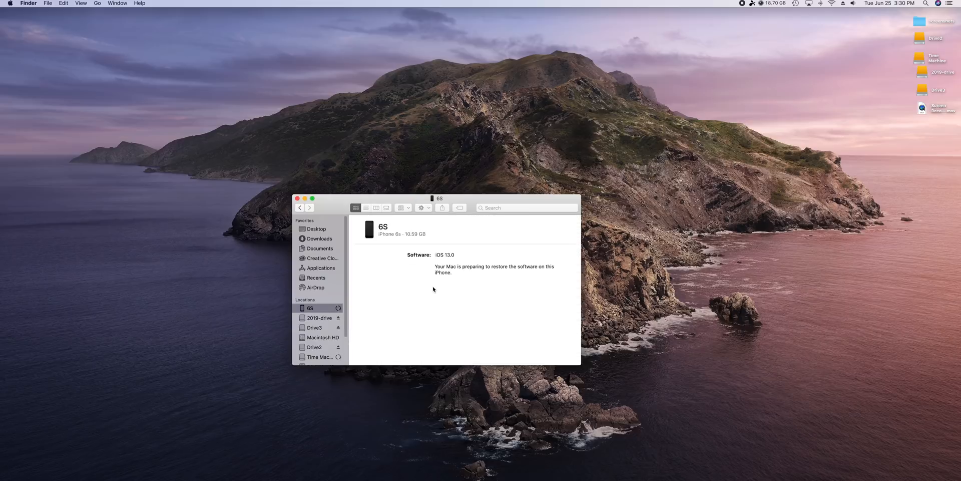
pyautogui.click(118, 3)
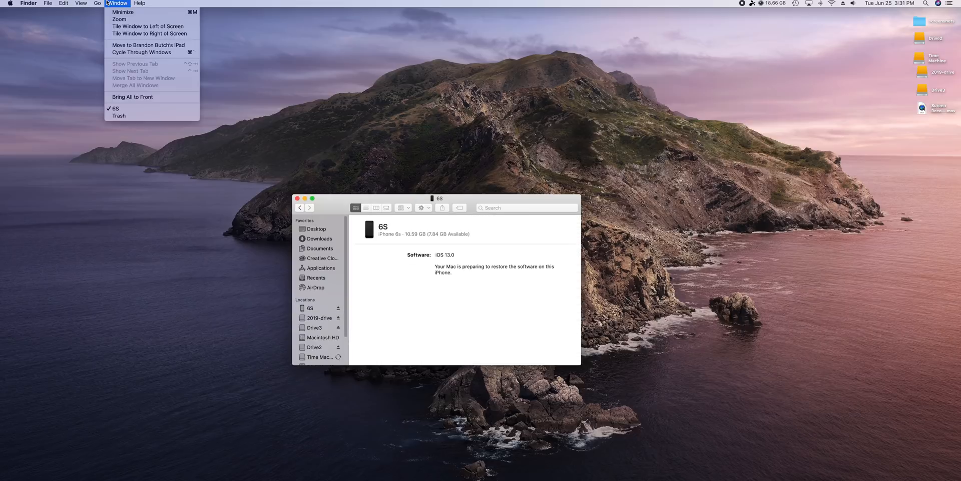
pyautogui.click(98, 3)
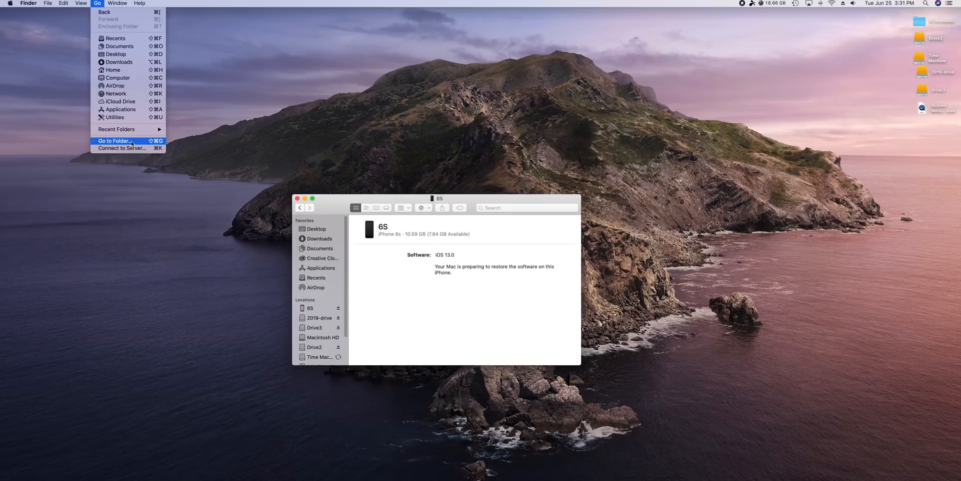
pyautogui.click(113, 140)
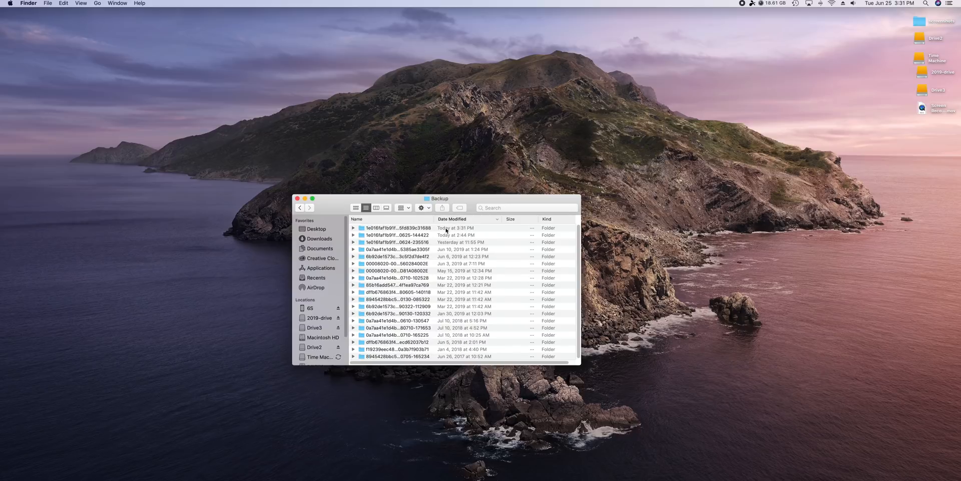
pyautogui.moveTo(411, 232)
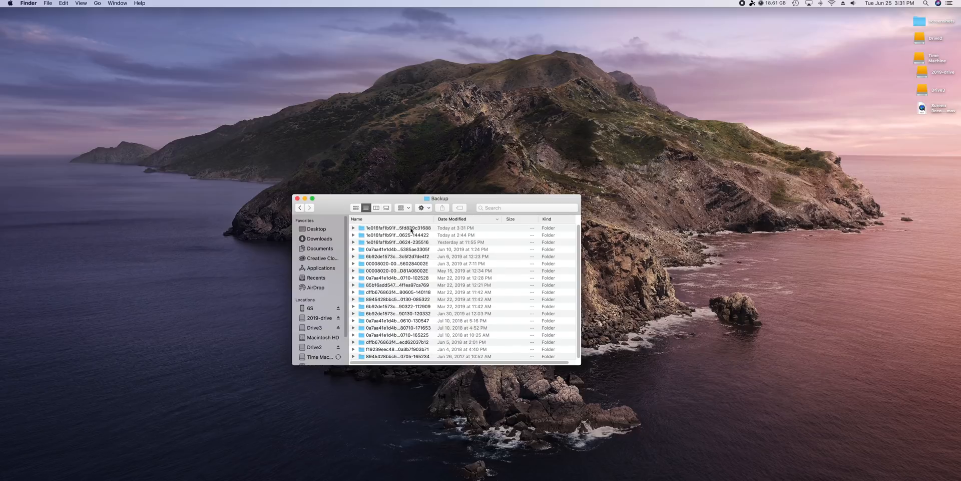
pyautogui.doubleClick(398, 228)
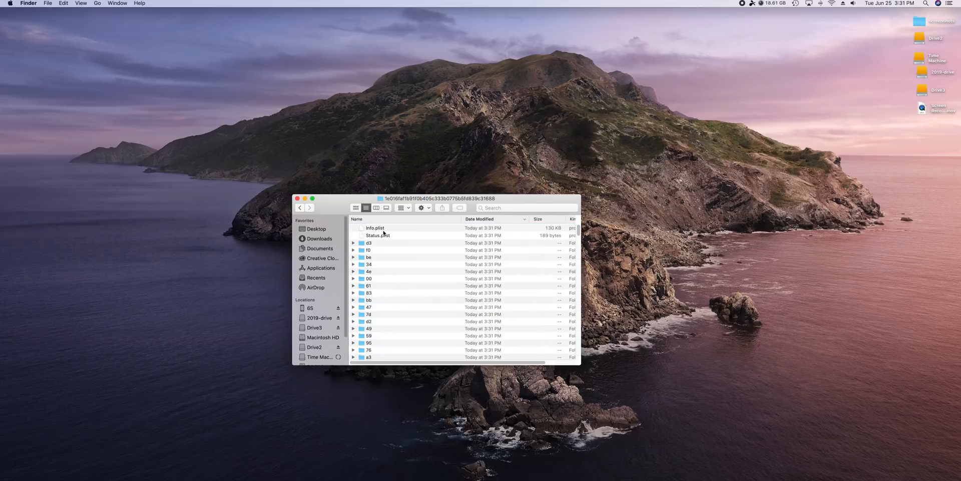
pyautogui.rightClick(374, 227)
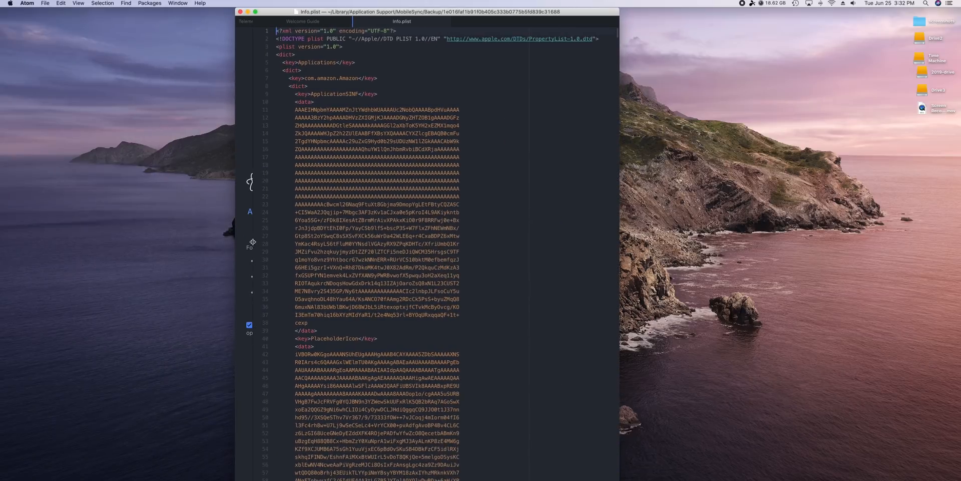
# - Find the Product Version string, change it to 12.3.1 and save Info.plist
pyautogui.press('cmd+f')
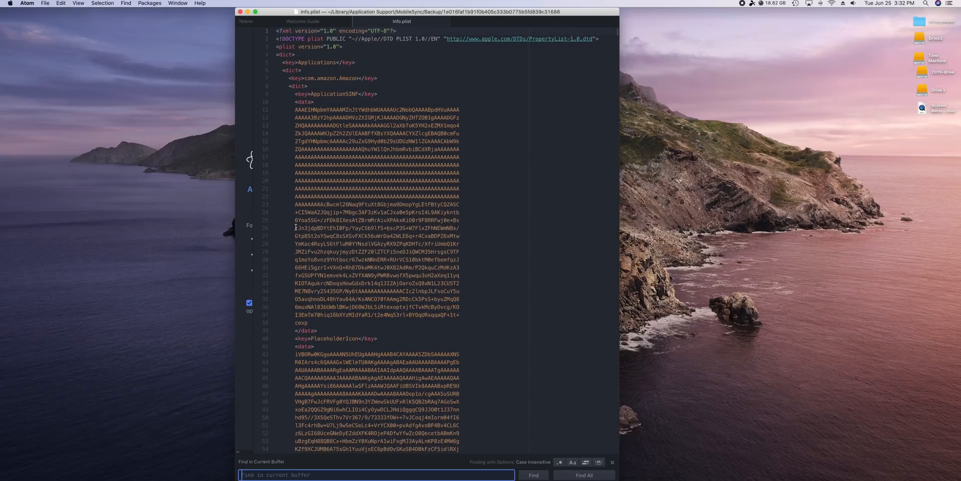
pyautogui.write('version')
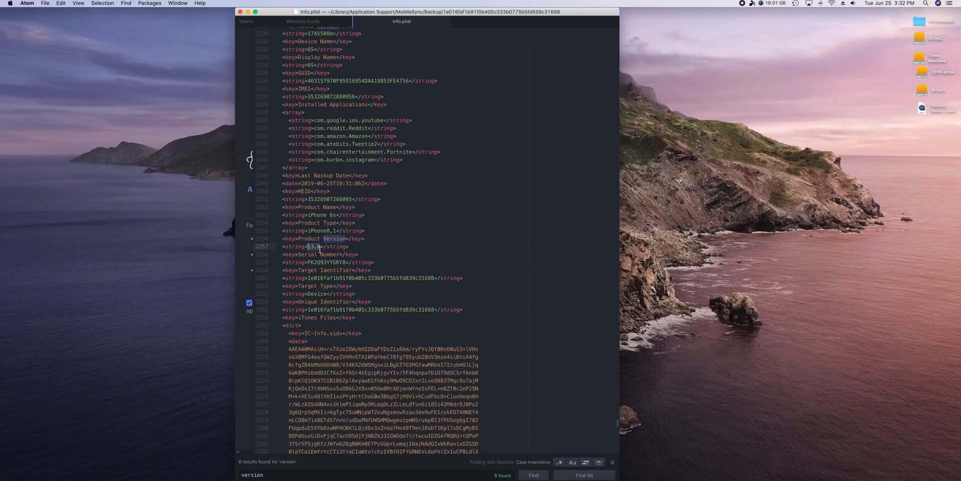
pyautogui.write('12.3.1')
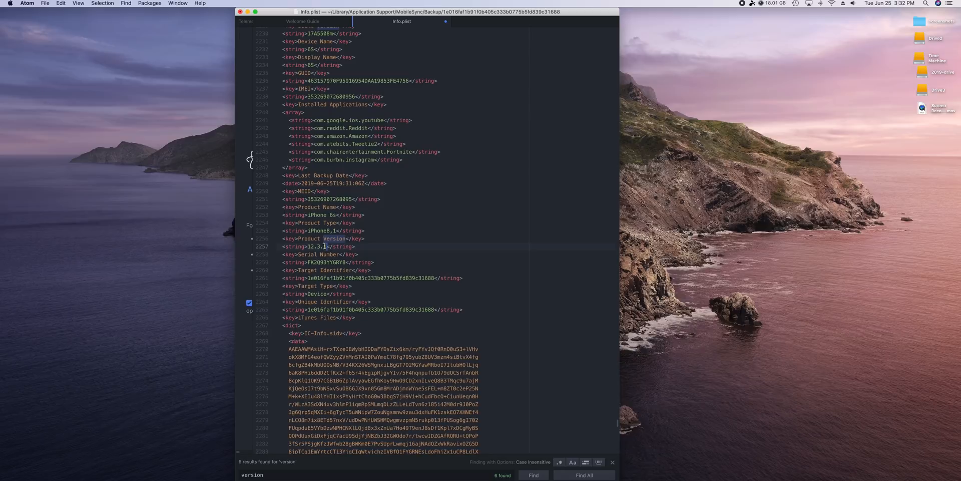
pyautogui.moveTo(327, 263)
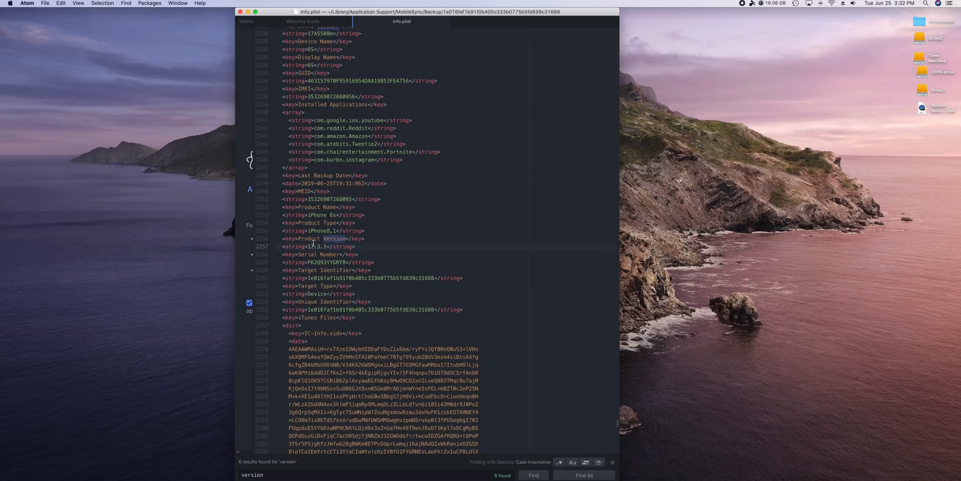
pyautogui.click(26, 4)
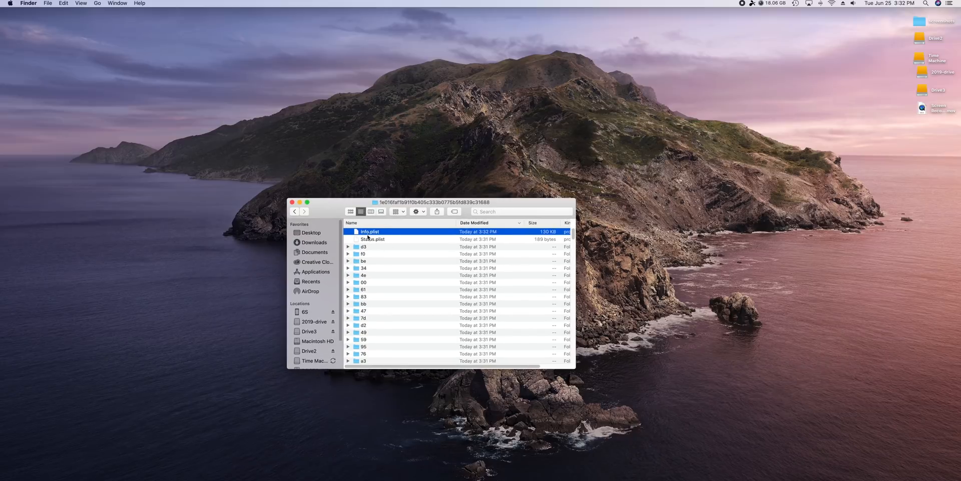
pyautogui.moveTo(309, 308)
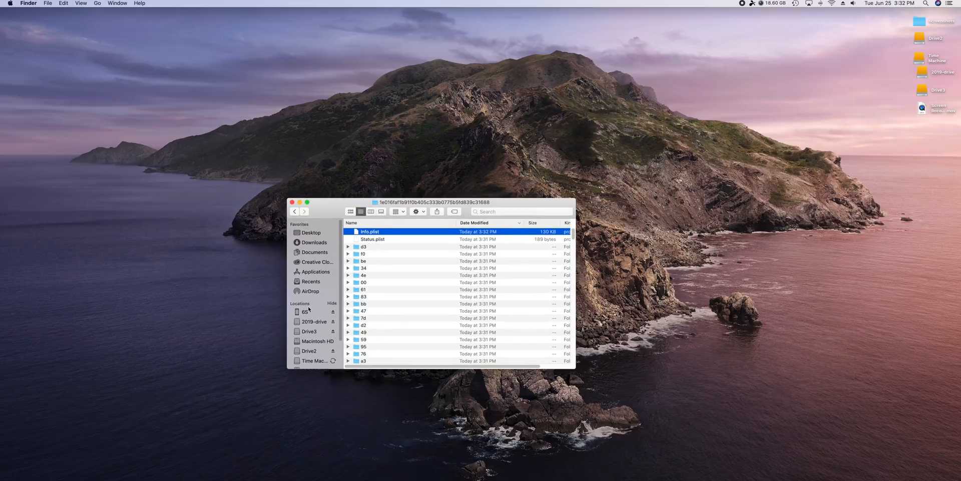
# - Select the connected iPhone in the sidebar to show its welcome page
pyautogui.click(304, 312)
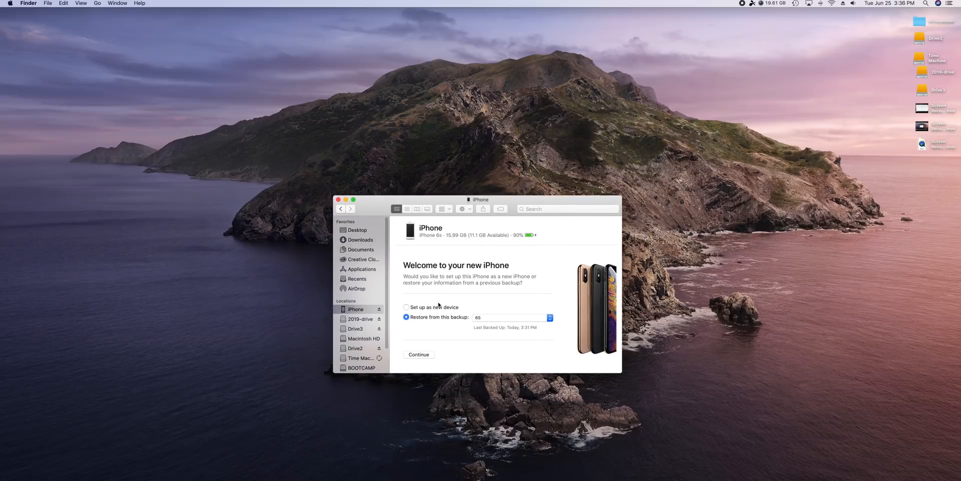
# - Pick the 6S backup from the backup list and continue to restore from it
pyautogui.click(548, 318)
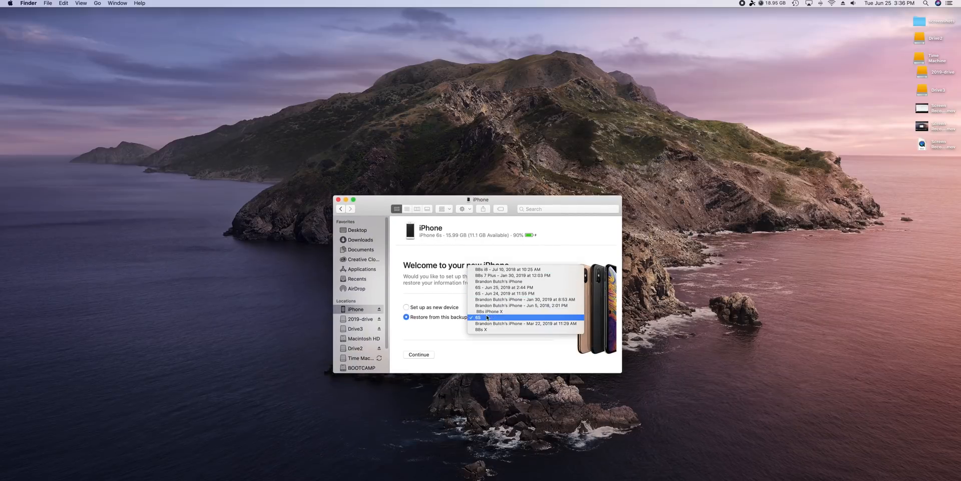
pyautogui.click(486, 318)
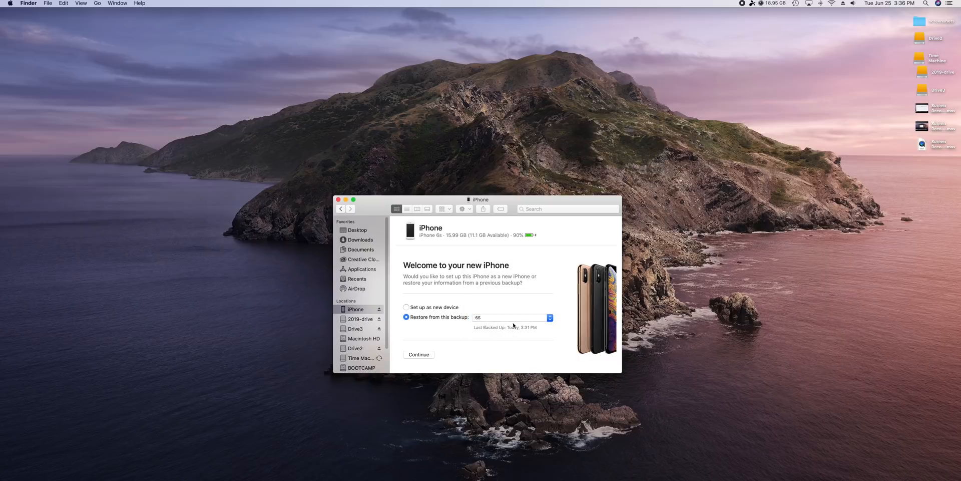
pyautogui.click(549, 317)
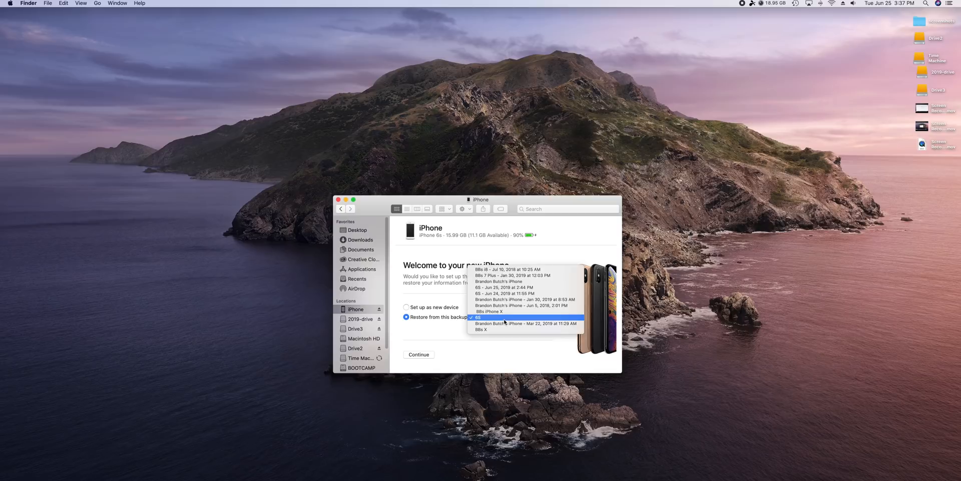
pyautogui.click(482, 317)
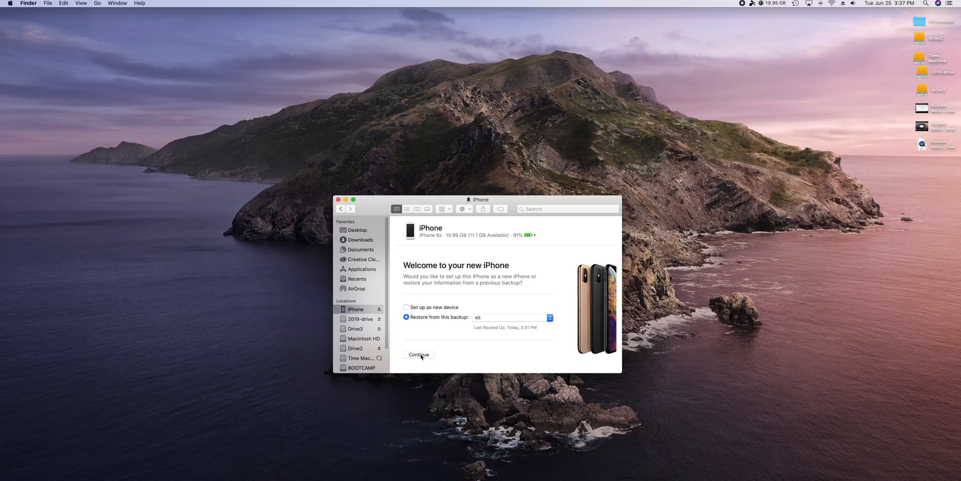
pyautogui.click(418, 355)
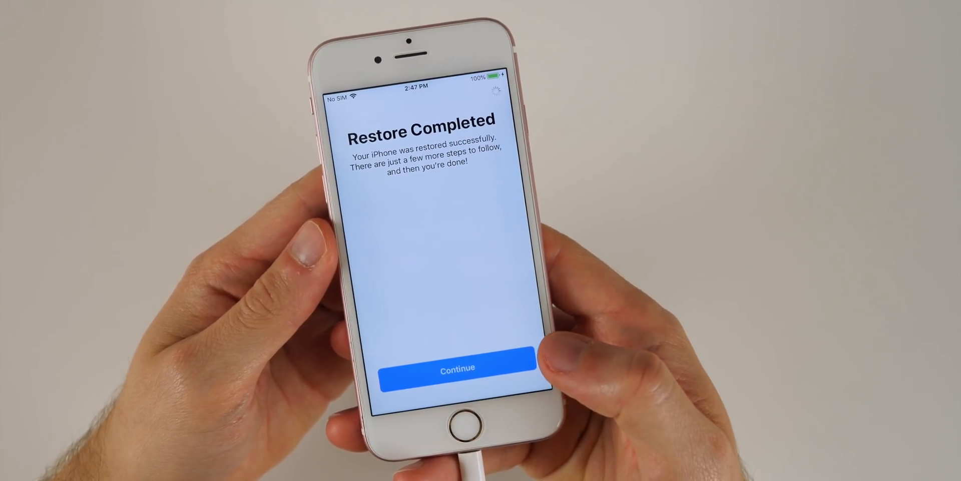
# - Finish setup past Restore Completed, skipping Siri and the Apple ID verification
pyautogui.click(457, 368)
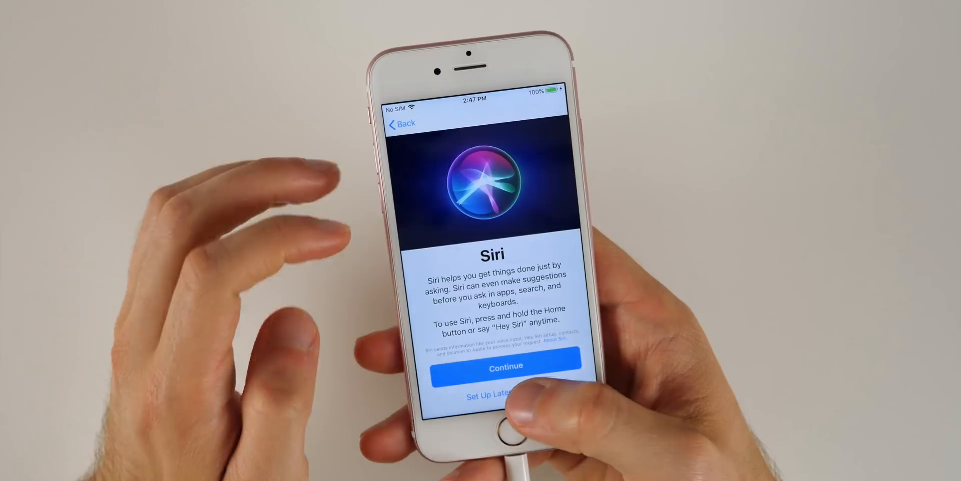
pyautogui.click(505, 366)
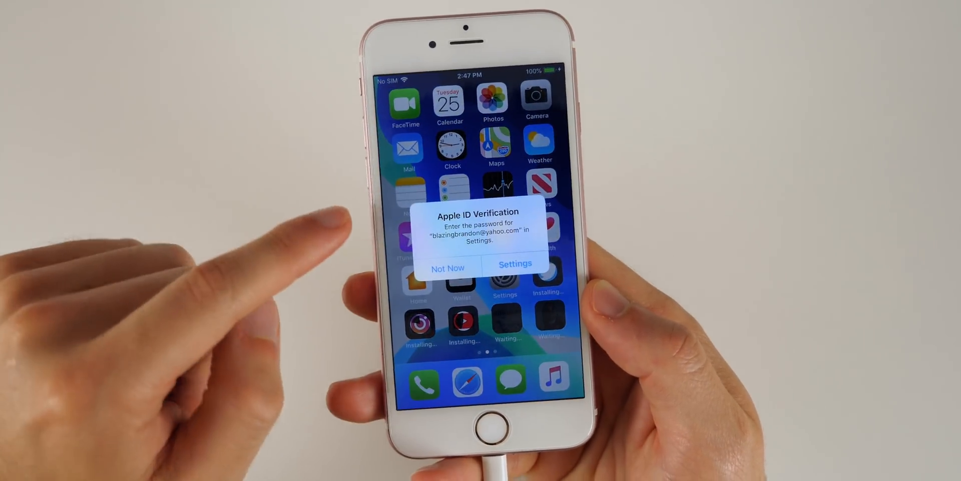
pyautogui.click(447, 267)
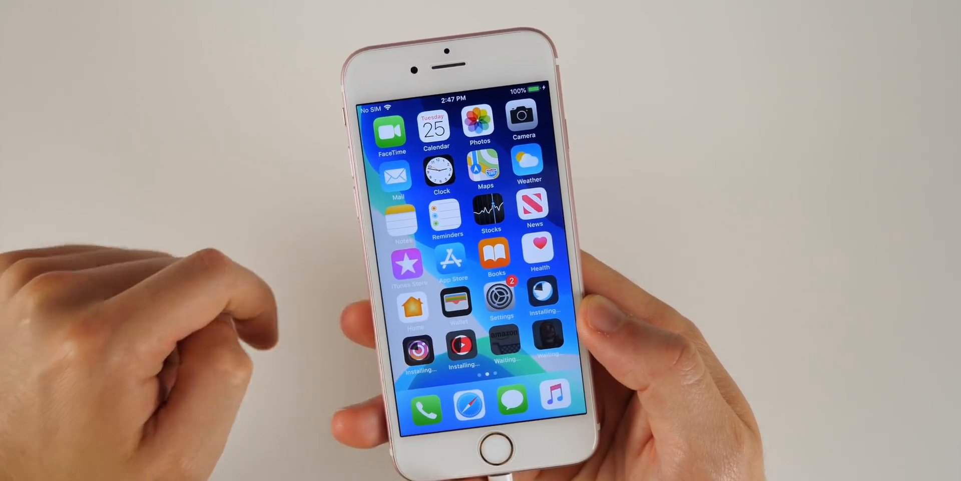
# - Test the Camera, then check About shows software version 12.3.1 and return home
pyautogui.click(522, 119)
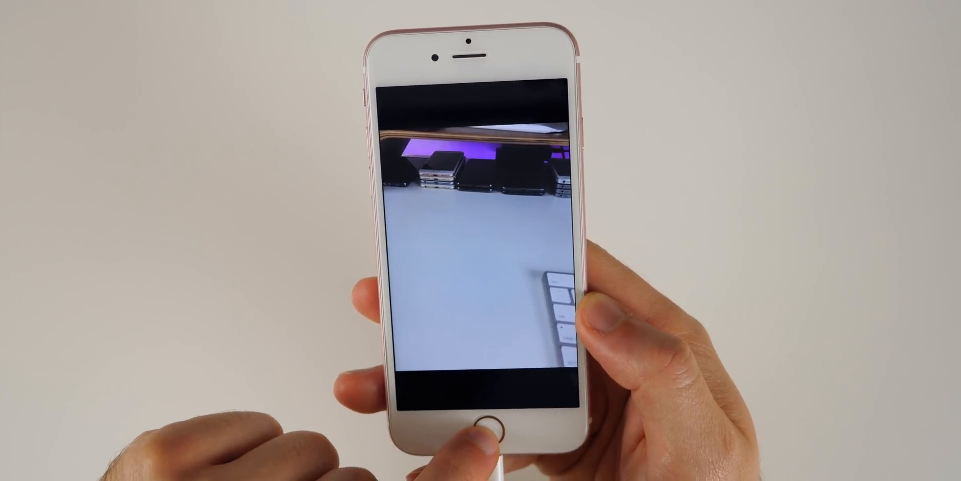
pyautogui.click(479, 434)
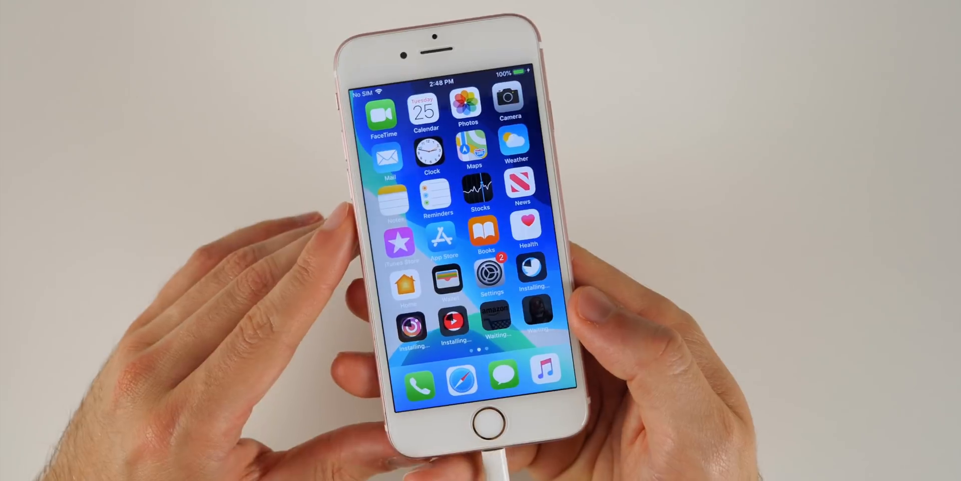
pyautogui.click(489, 276)
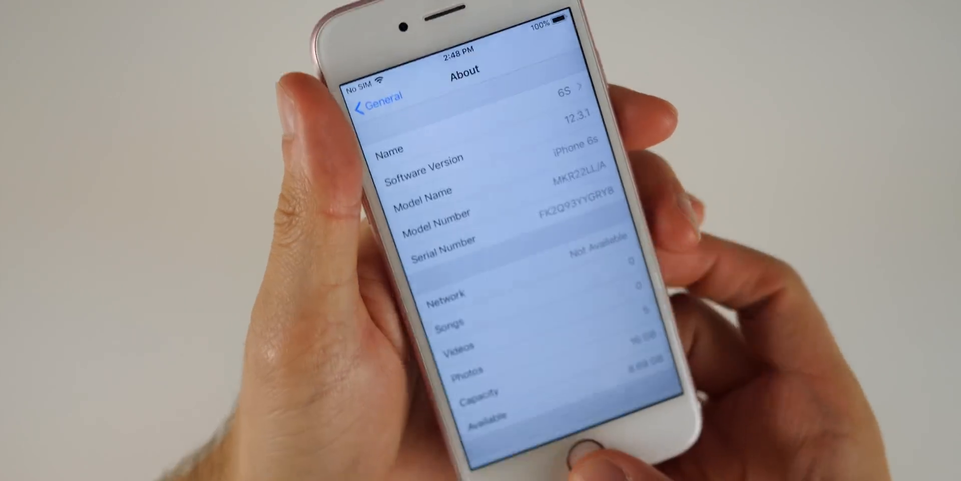
pyautogui.click(470, 396)
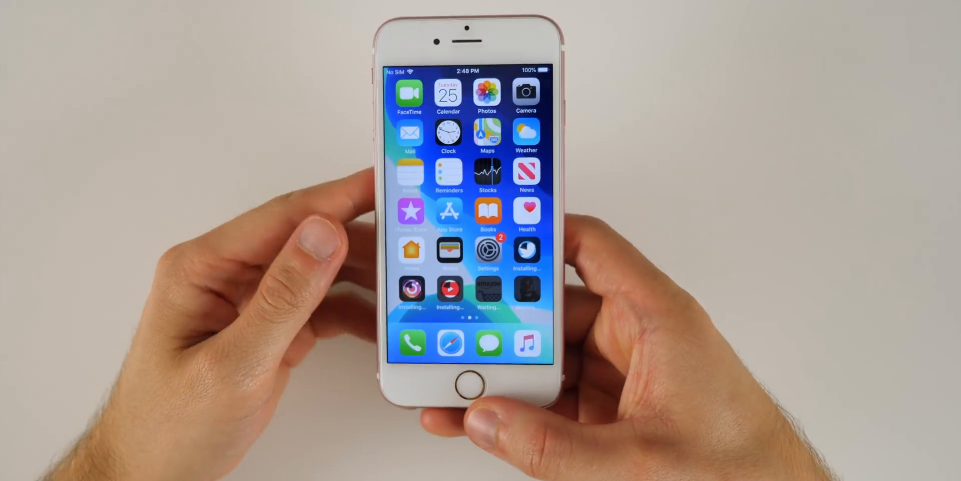